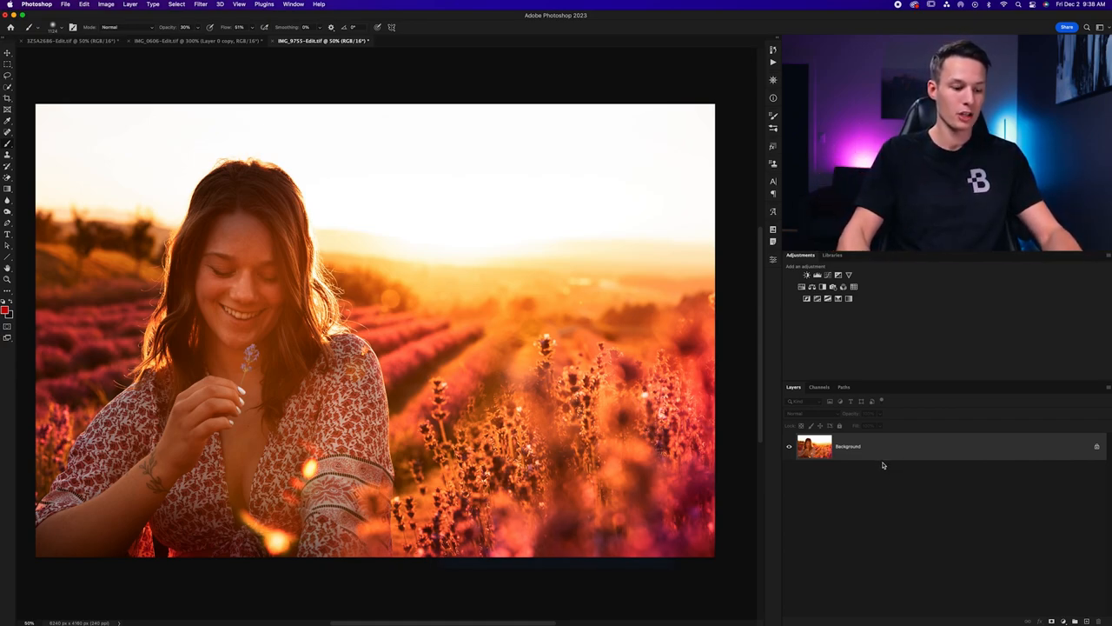
# Duplicate the sunset photo onto Layer 1 and bring up its layer options for Smart Object conversion
pyautogui.press('cmd+j')
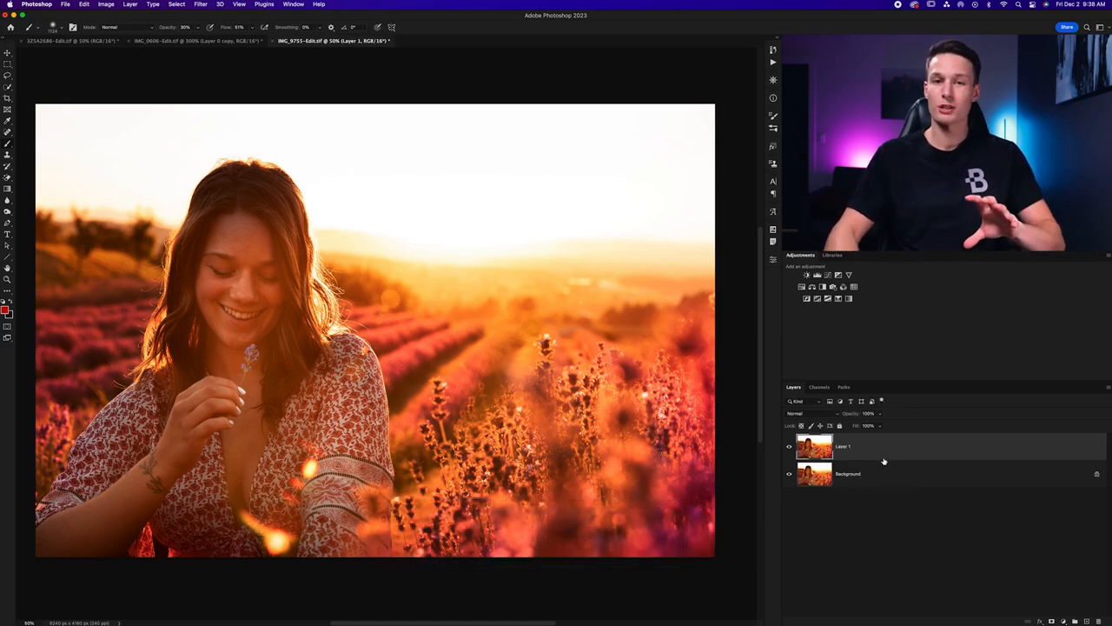
pyautogui.rightClick(883, 462)
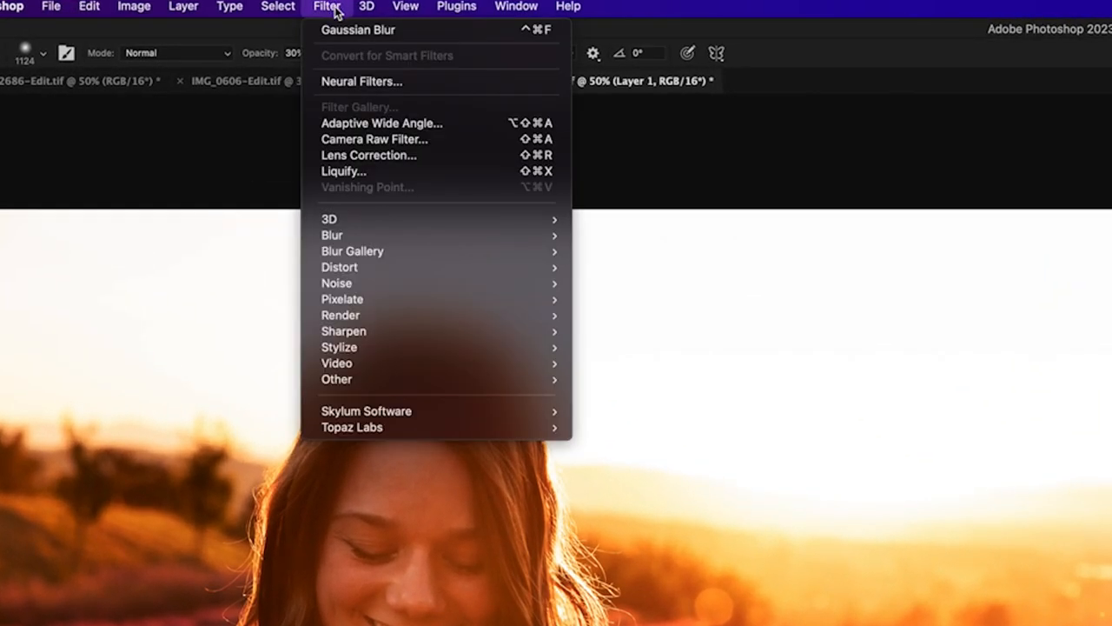
# In Camera Raw, place a feathered radial gradient mask around the woman covering the field and sky
pyautogui.click(375, 139)
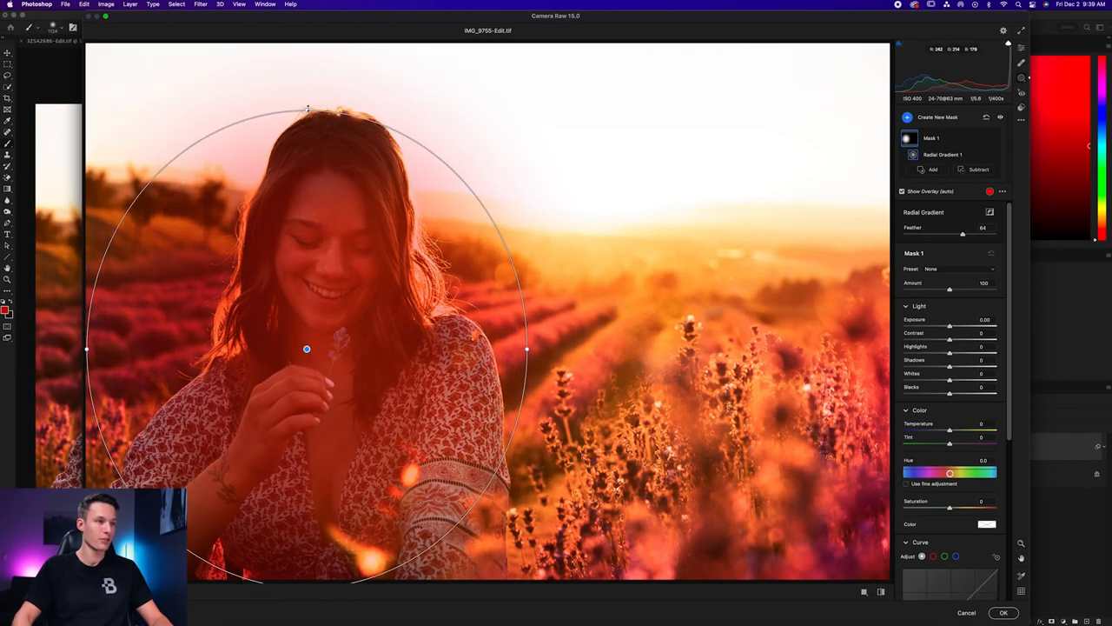
pyautogui.moveTo(306, 348); pyautogui.dragTo(316, 316)
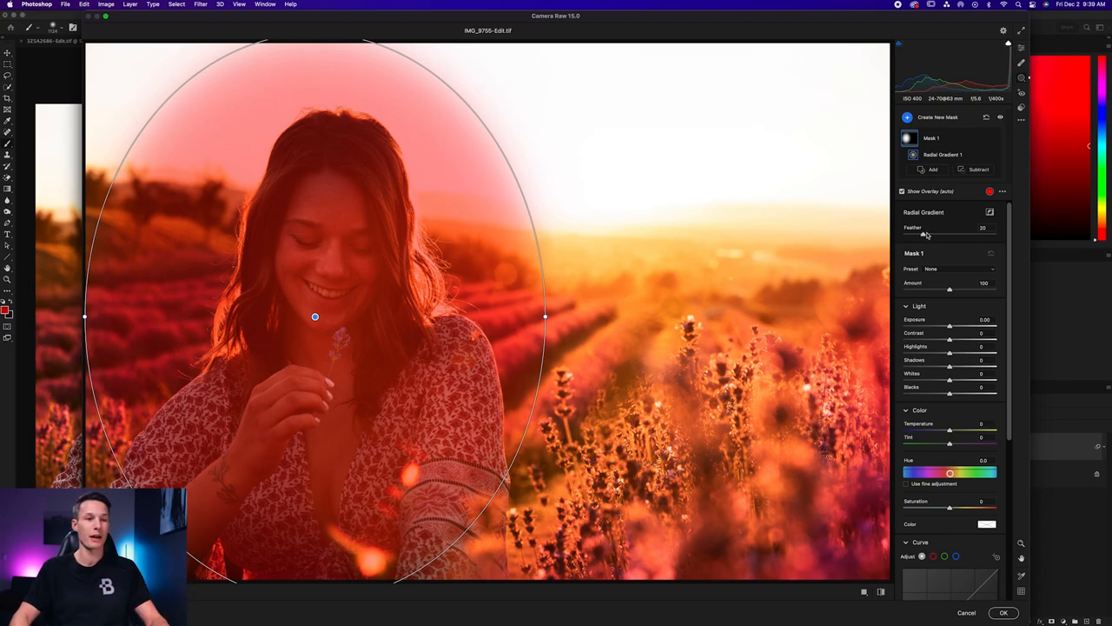
pyautogui.moveTo(925, 236); pyautogui.dragTo(974, 236)
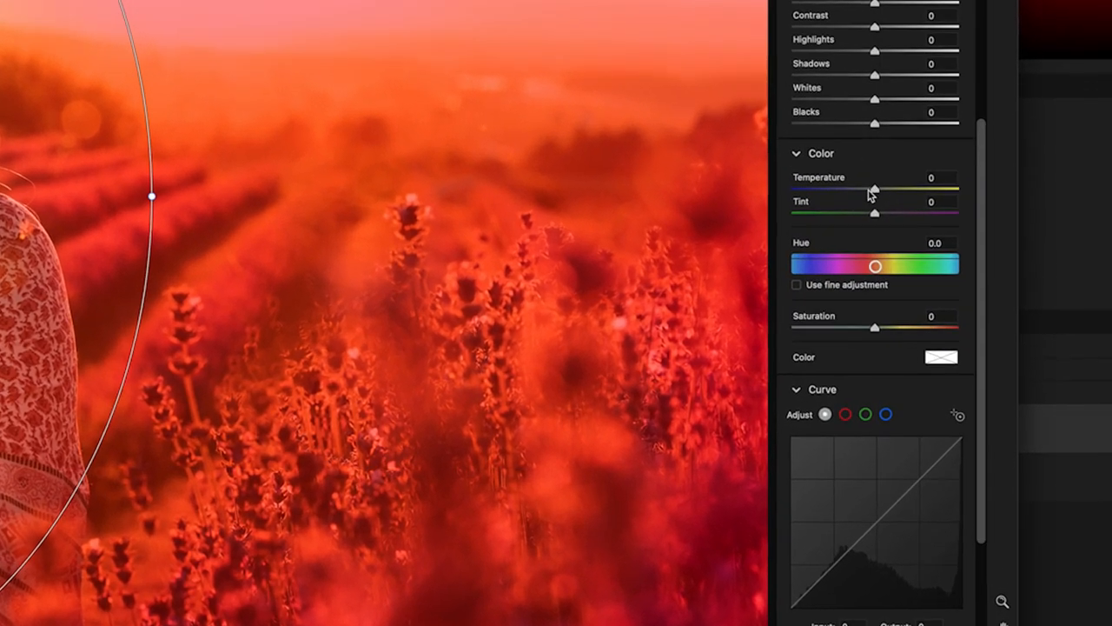
# Lower Clarity to about -53 in the masked area and apply the Camera Raw filter
pyautogui.scroll(-3)
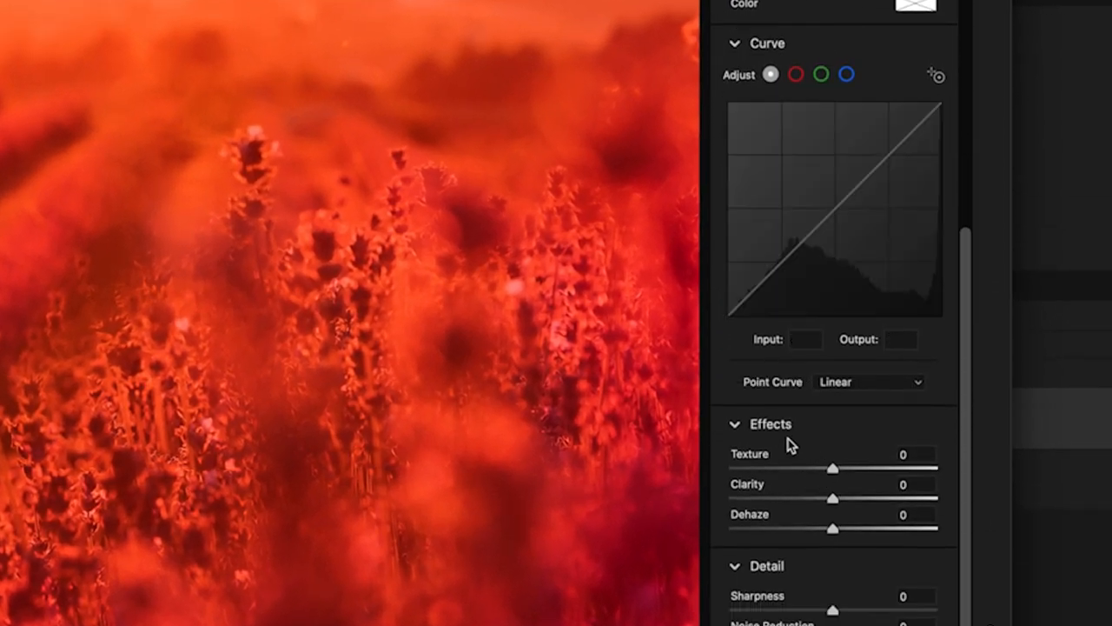
pyautogui.moveTo(831, 497); pyautogui.dragTo(775, 497)
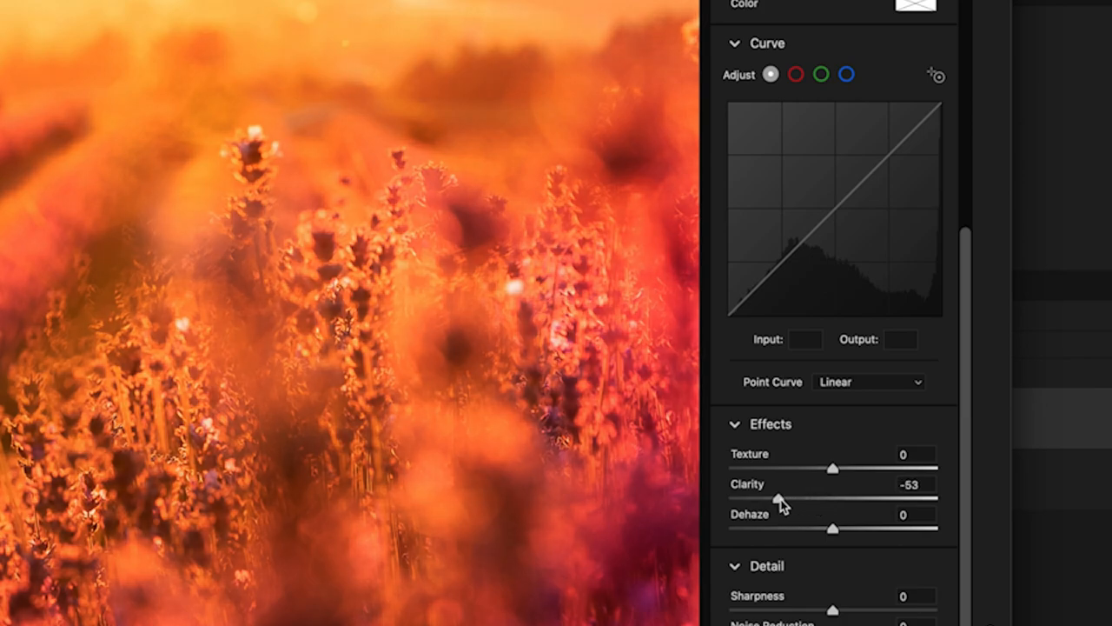
pyautogui.moveTo(834, 468); pyautogui.dragTo(802, 467)
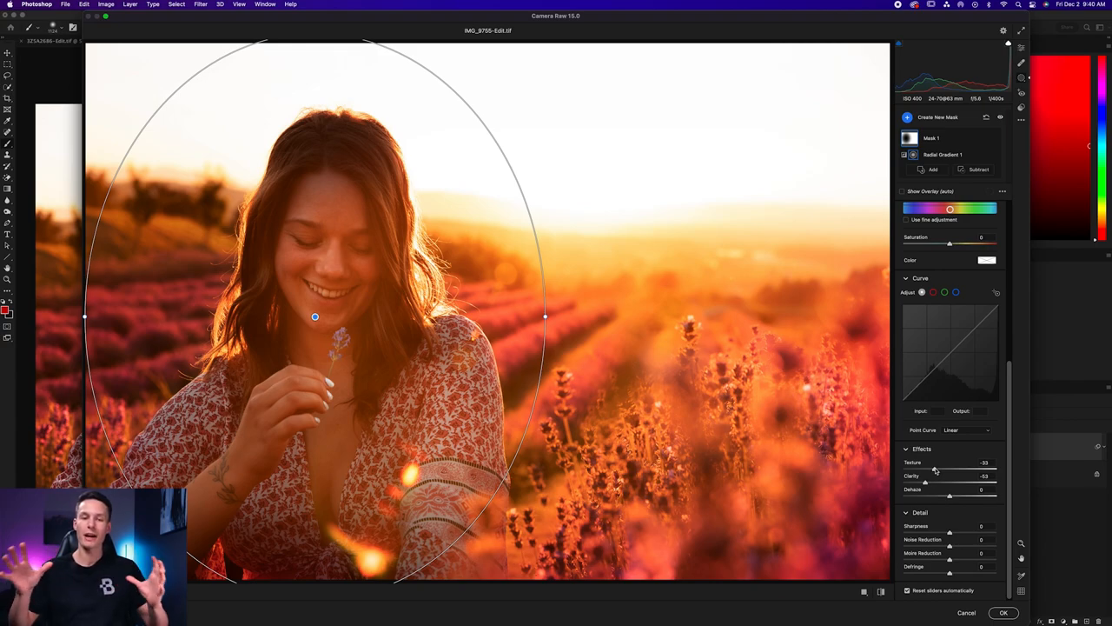
pyautogui.moveTo(762, 346)
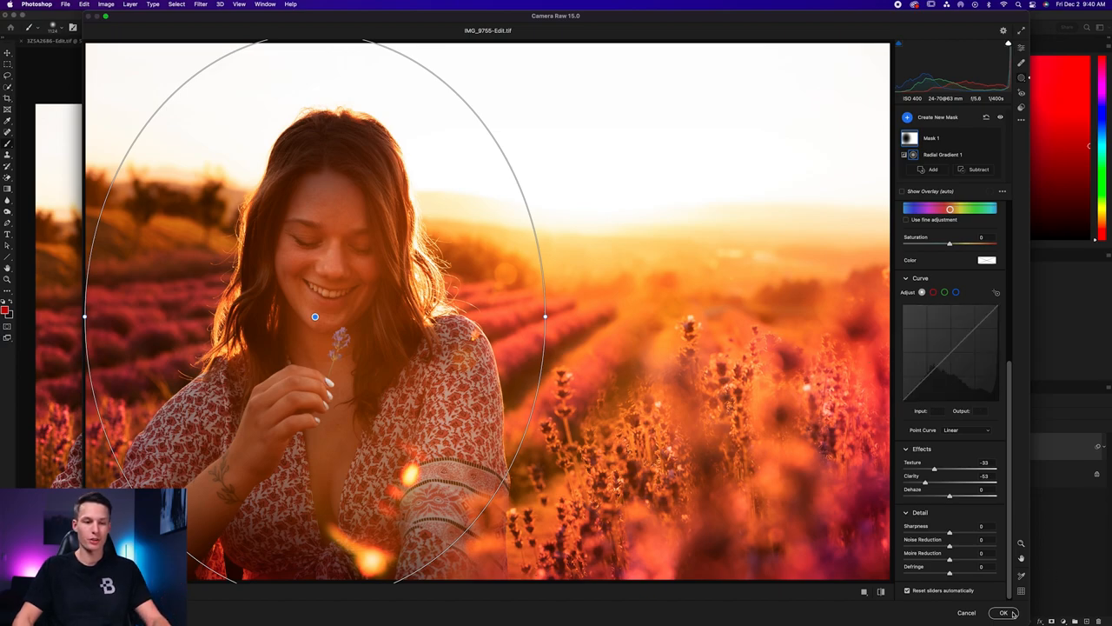
pyautogui.click(1005, 614)
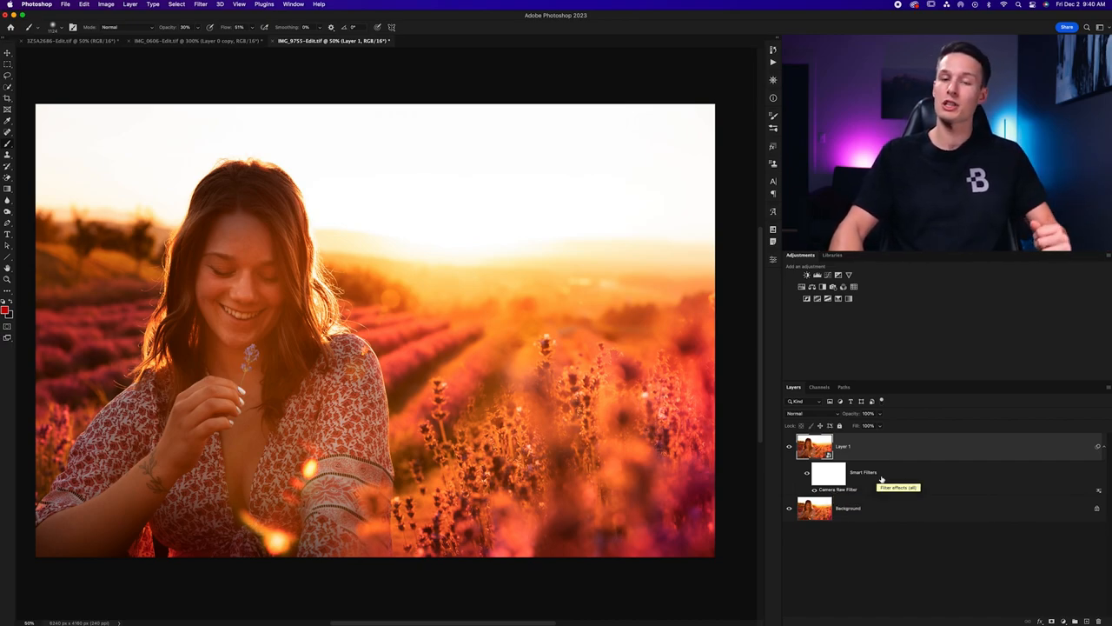
pyautogui.moveTo(688, 358)
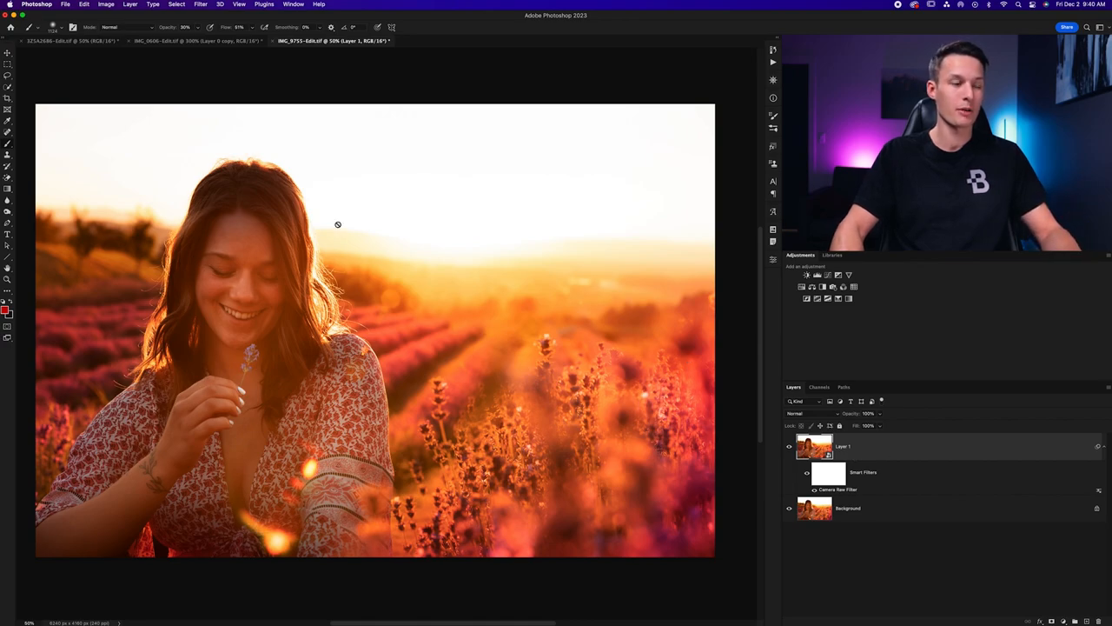
pyautogui.click(201, 4)
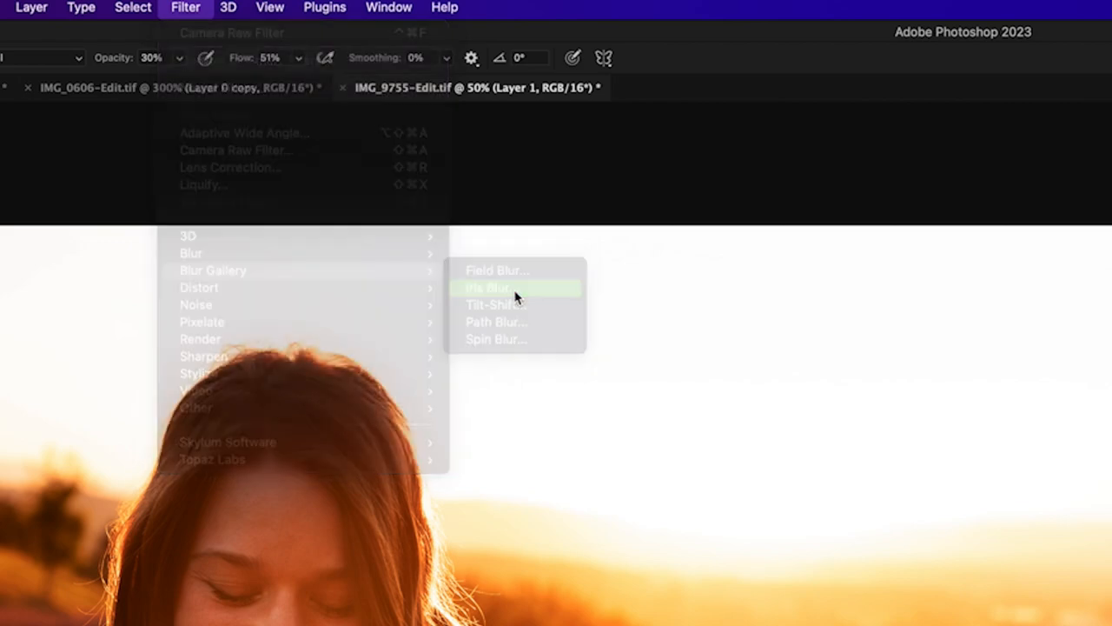
# Apply an Iris Blur with an enlarged sharp oval around the woman, blurring the field and sky
pyautogui.click(489, 288)
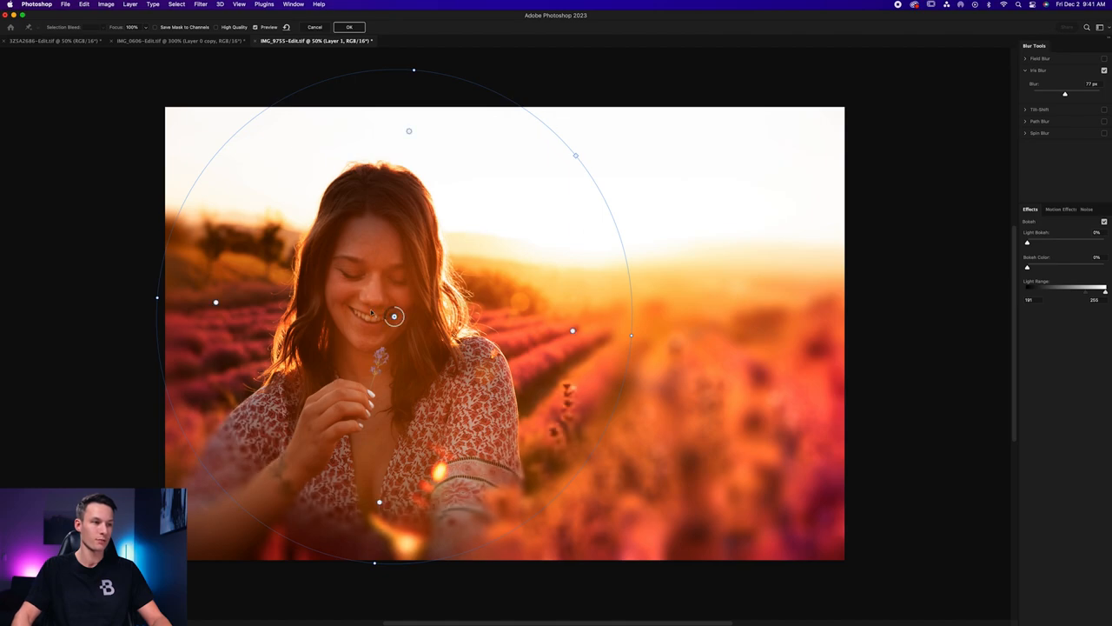
pyautogui.moveTo(393, 316); pyautogui.dragTo(390, 332)
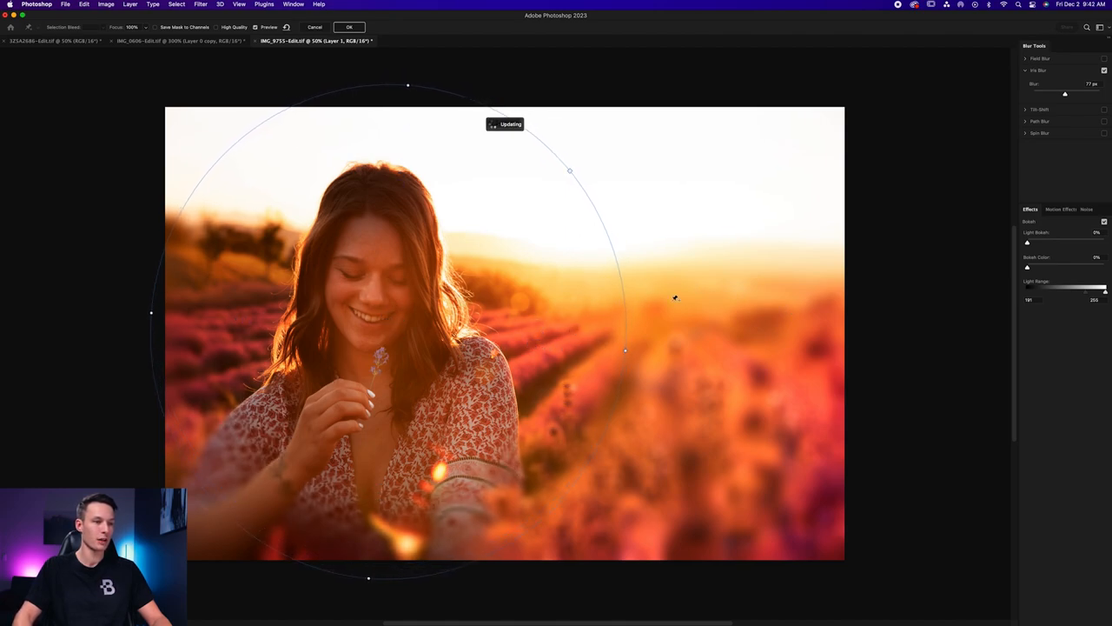
pyautogui.moveTo(1064, 94); pyautogui.dragTo(1033, 94)
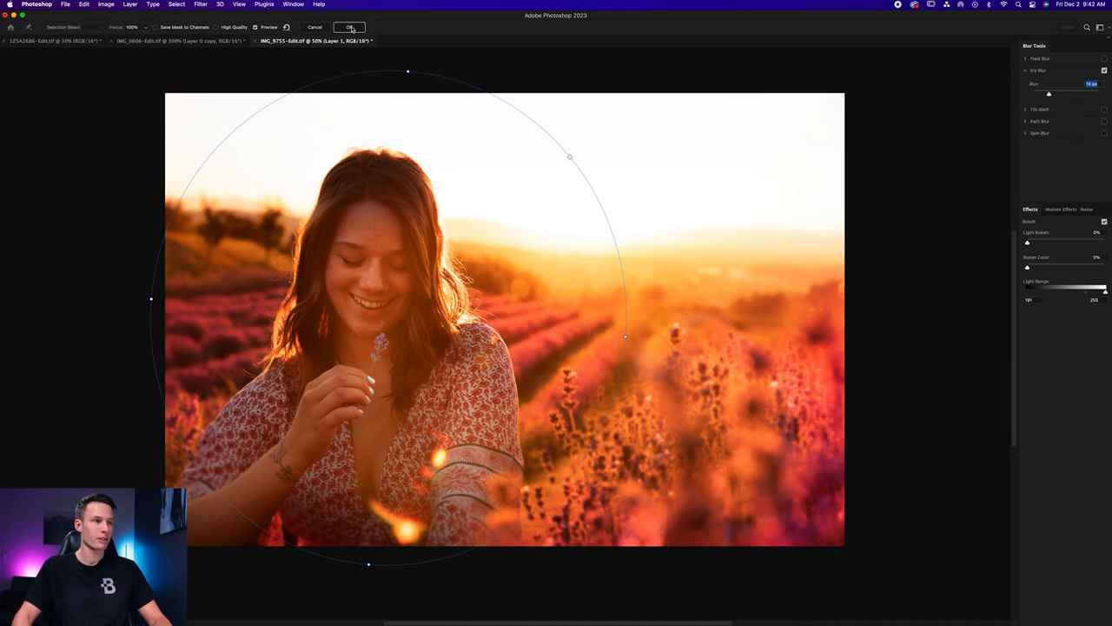
pyautogui.click(351, 28)
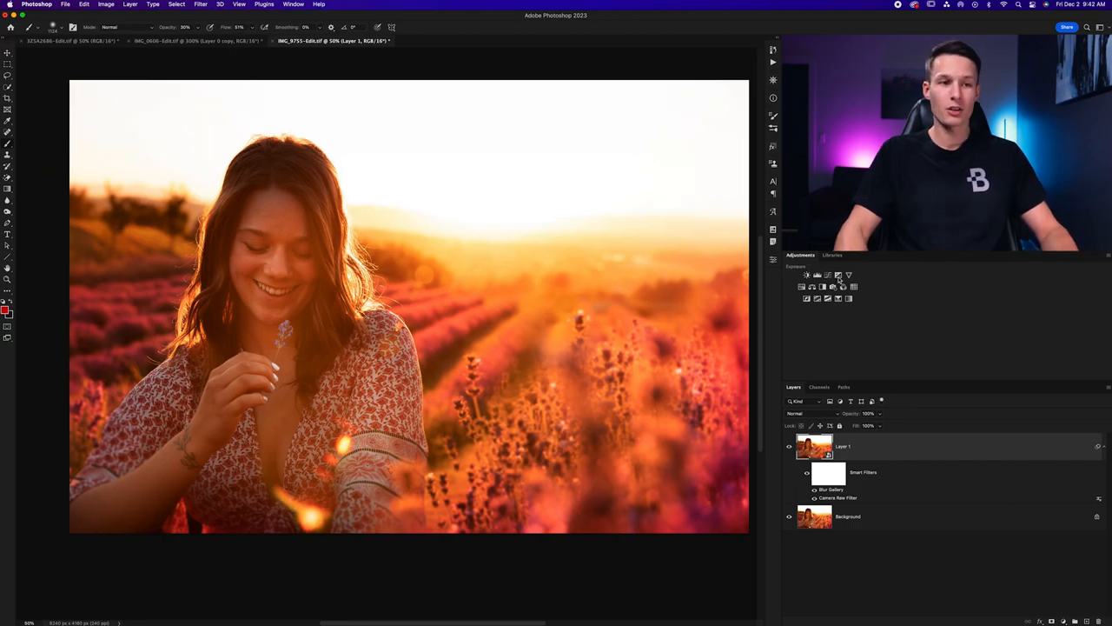
# Add a brightening Curves layer, invert its mask to black, and ready the Gradient tool
pyautogui.click(841, 274)
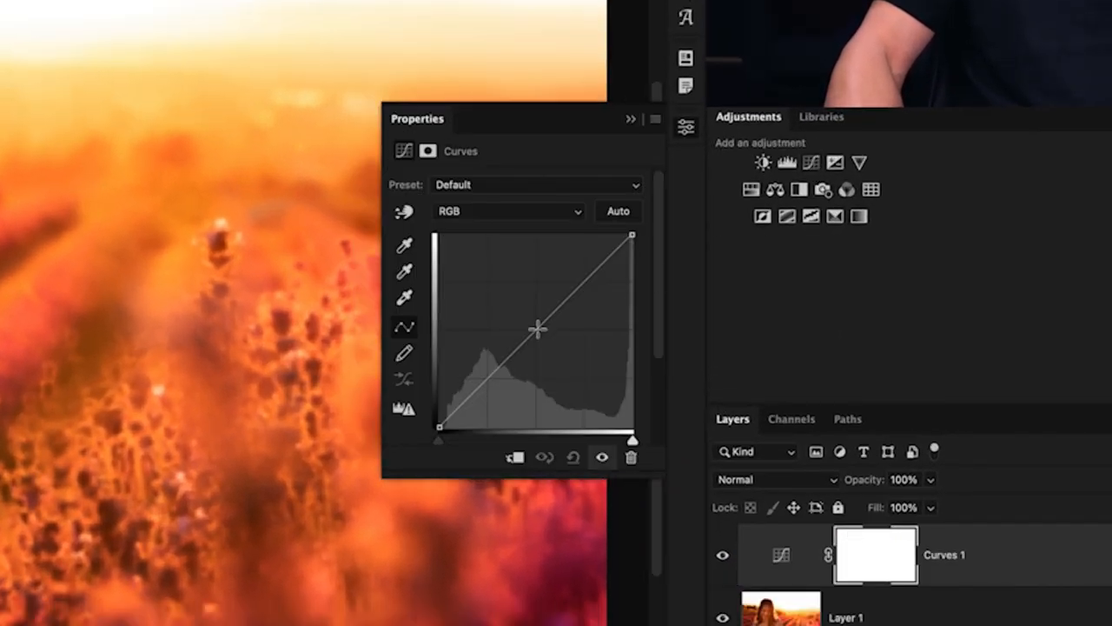
pyautogui.moveTo(535, 328); pyautogui.dragTo(535, 311)
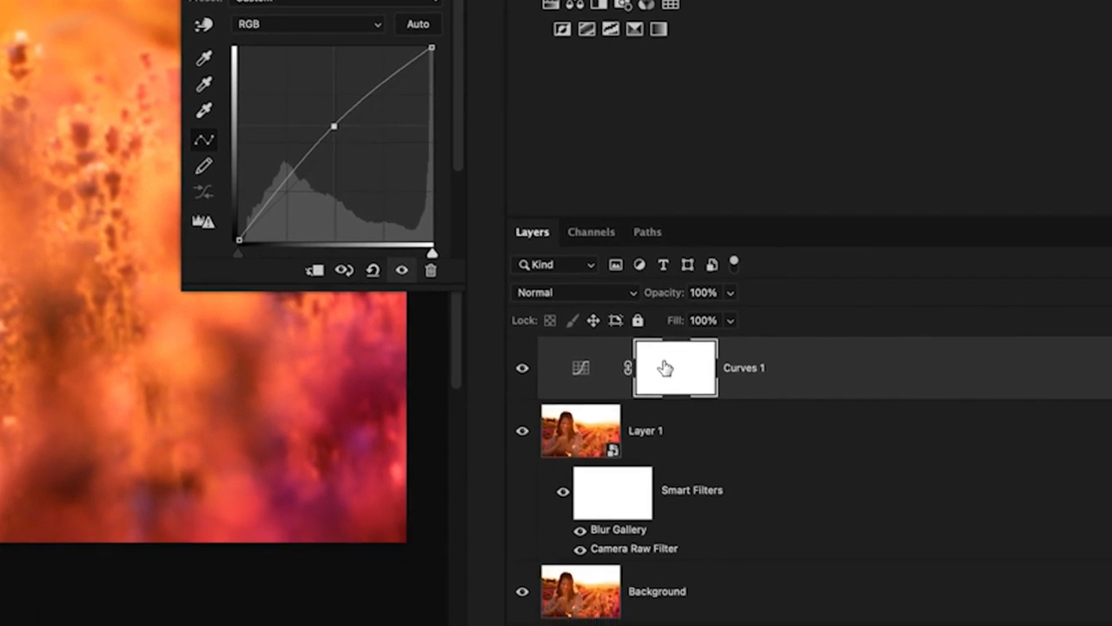
pyautogui.press('cmd+i')
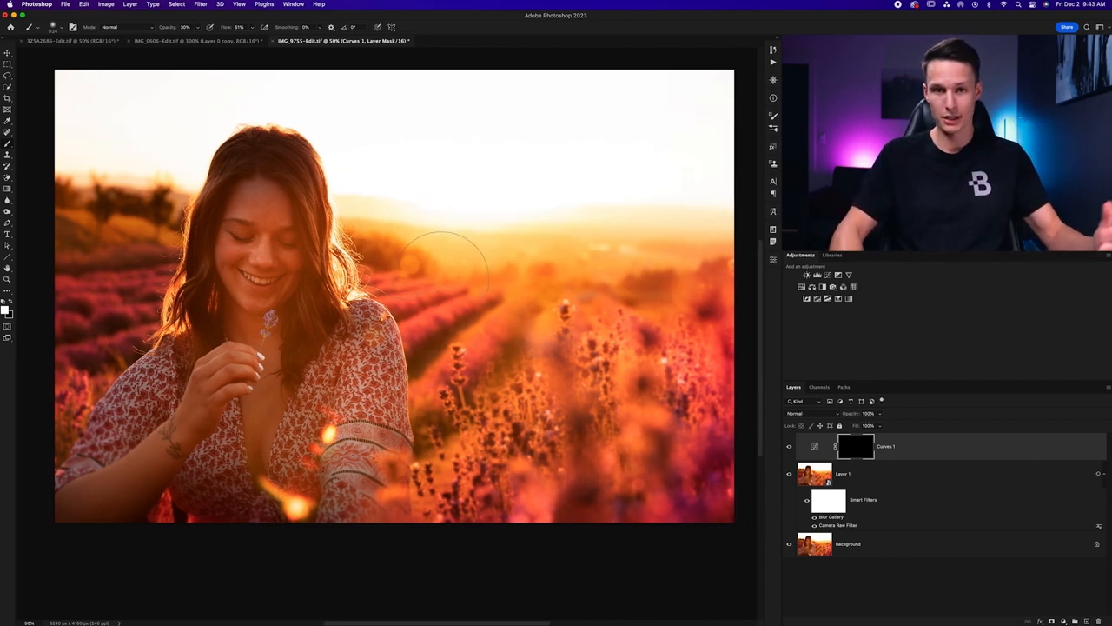
pyautogui.press('g')
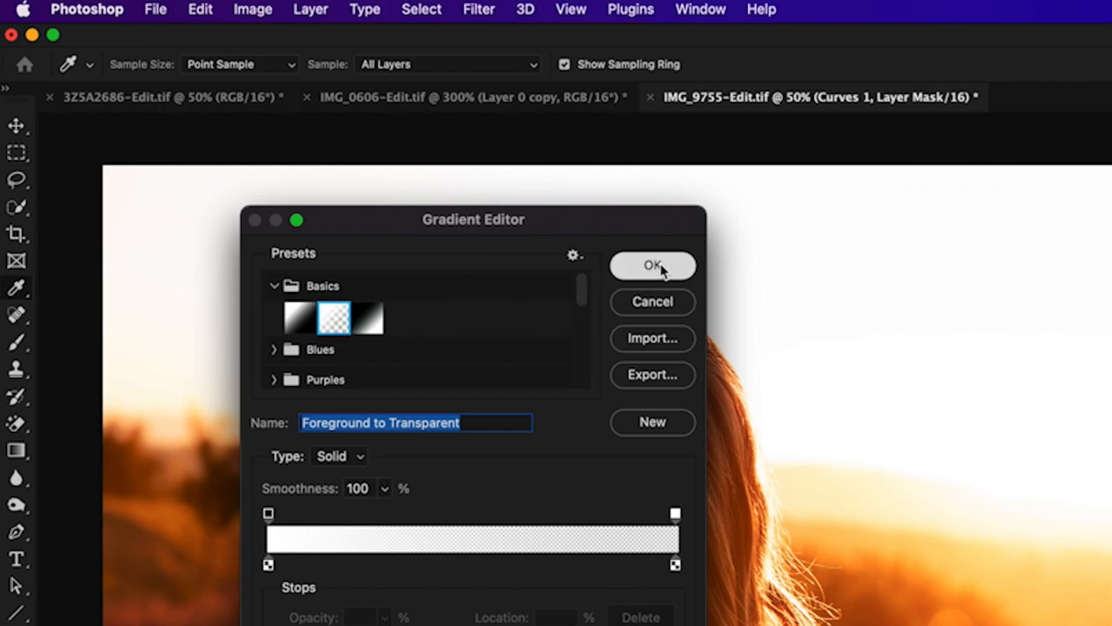
# Draw a Foreground-to-Transparent radial gradient on the mask at the sun and raise the curve to brighten its glow
pyautogui.click(652, 264)
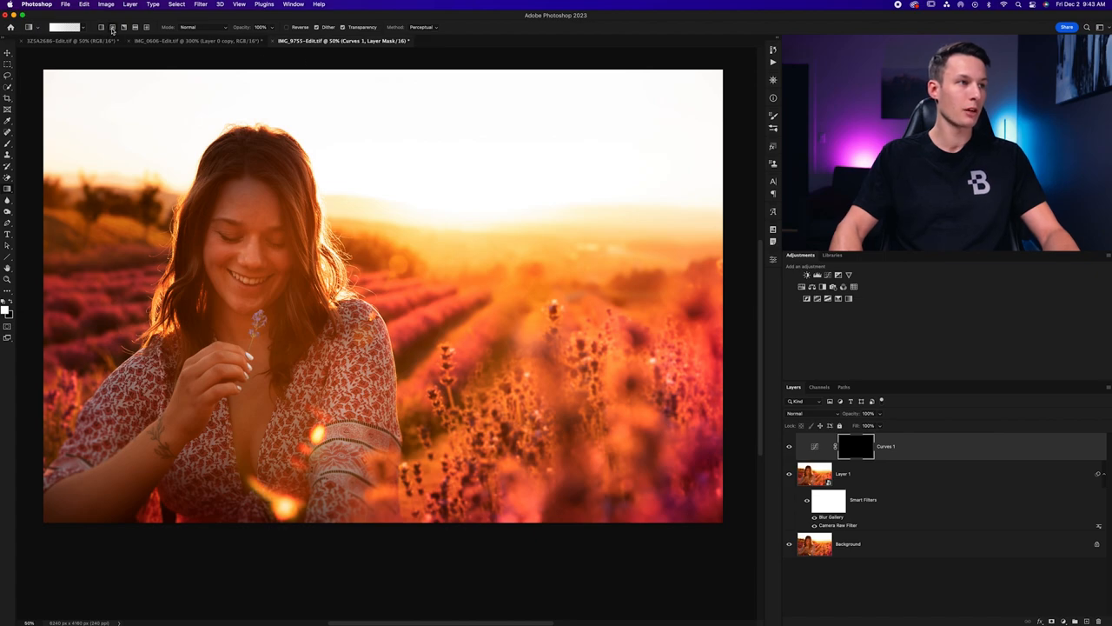
pyautogui.moveTo(417, 396); pyautogui.dragTo(522, 198)
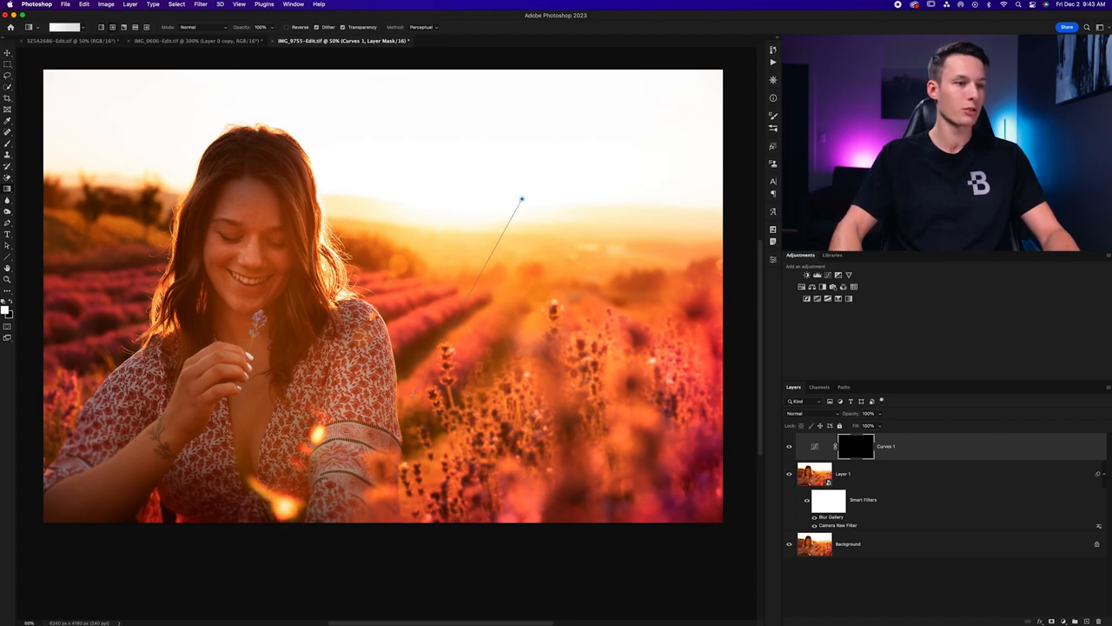
pyautogui.click(855, 445)
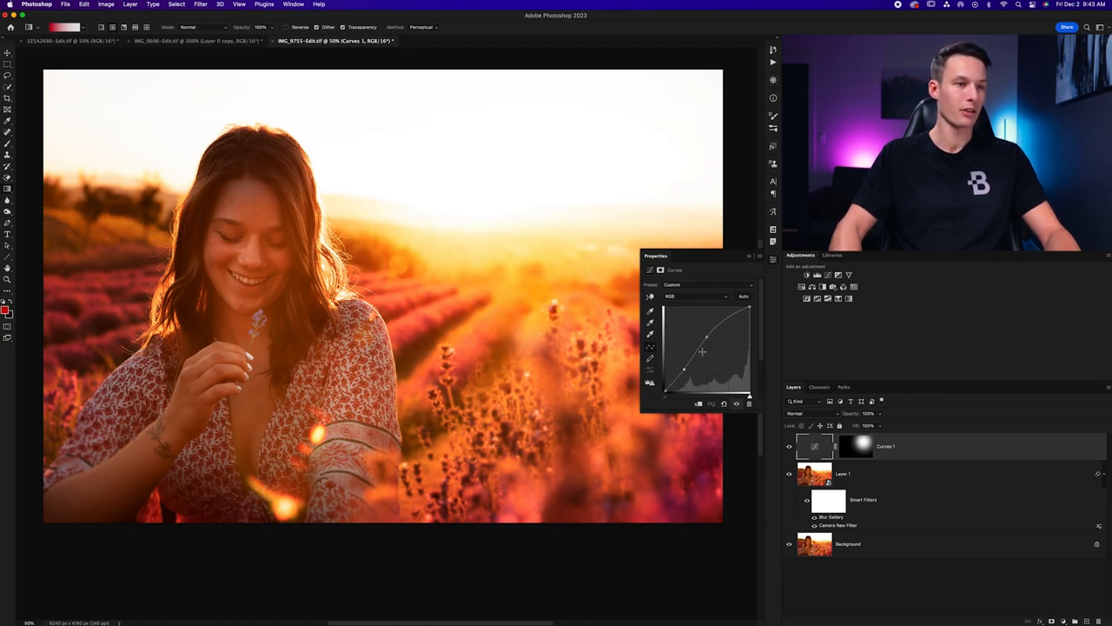
pyautogui.moveTo(702, 351); pyautogui.dragTo(706, 335)
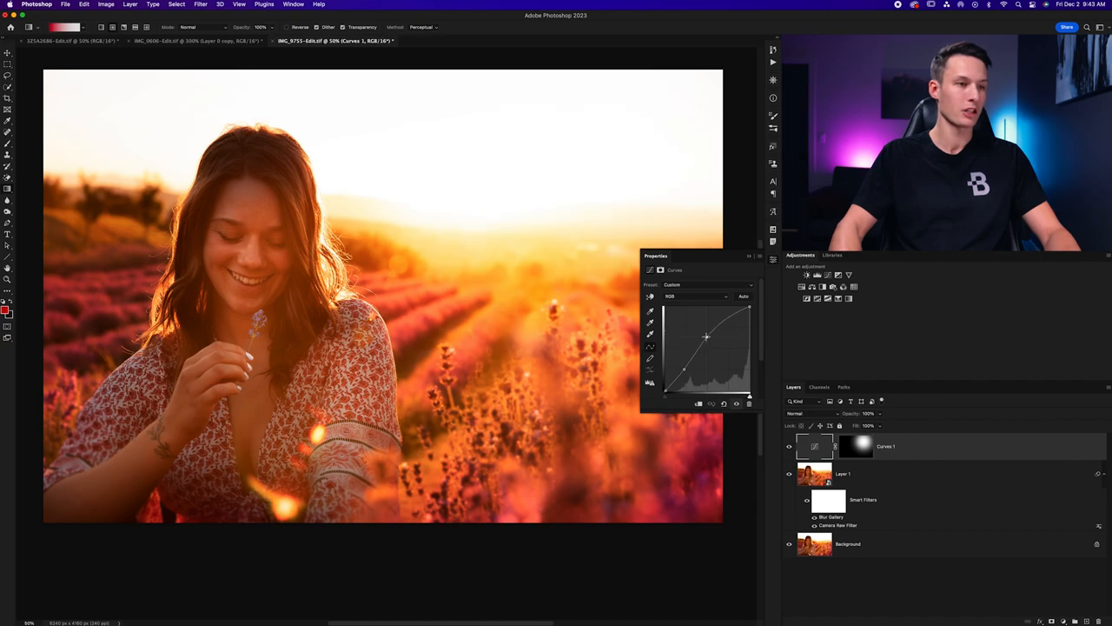
pyautogui.click(747, 255)
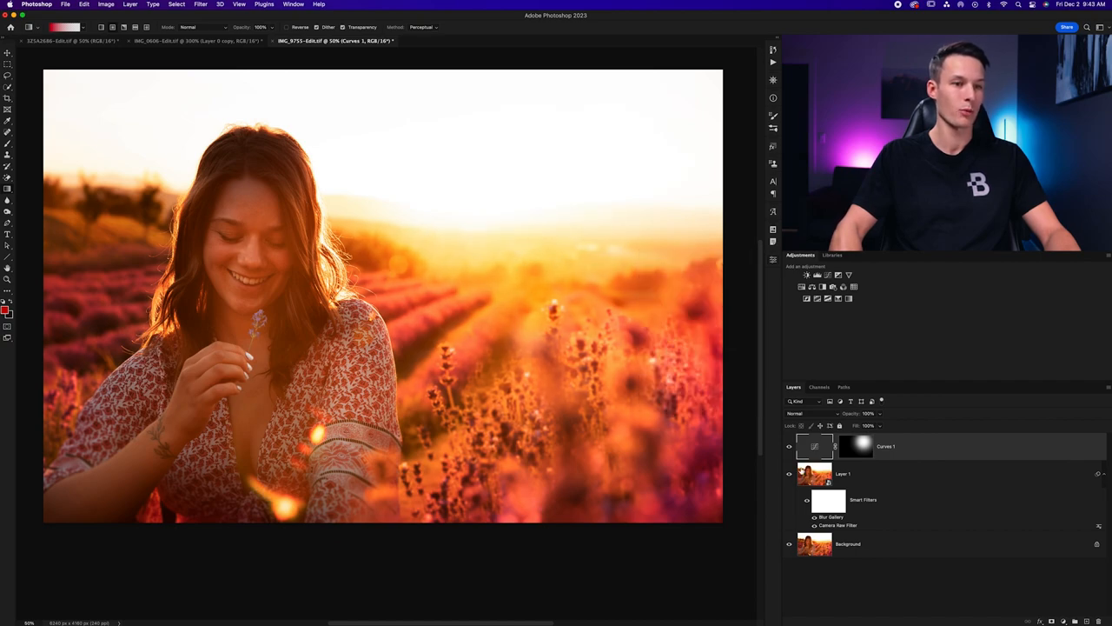
pyautogui.click(790, 445)
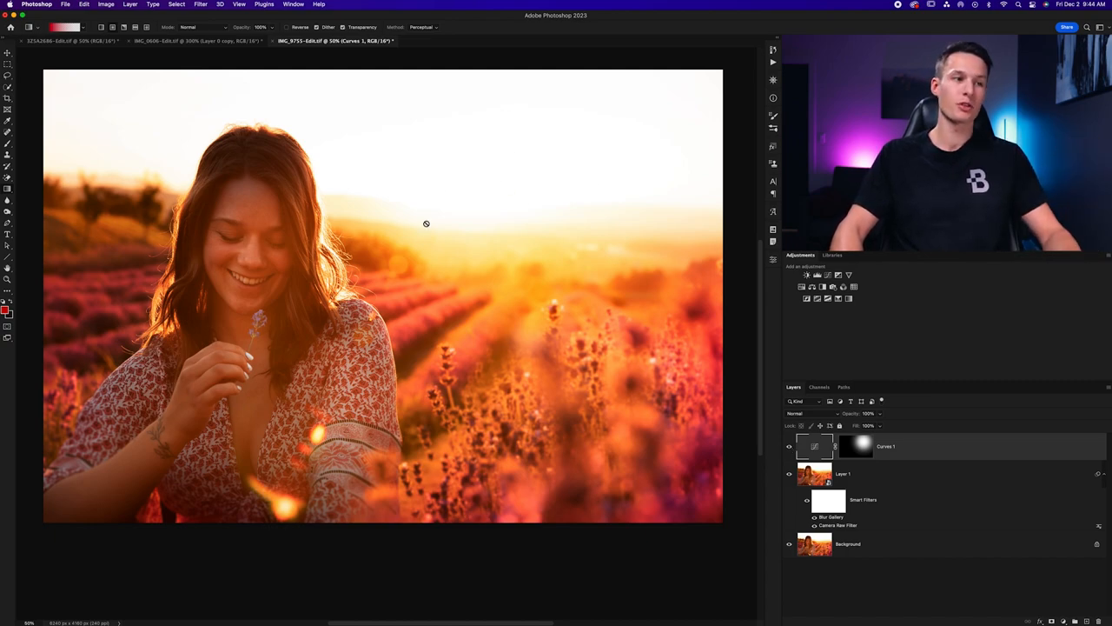
pyautogui.moveTo(567, 243)
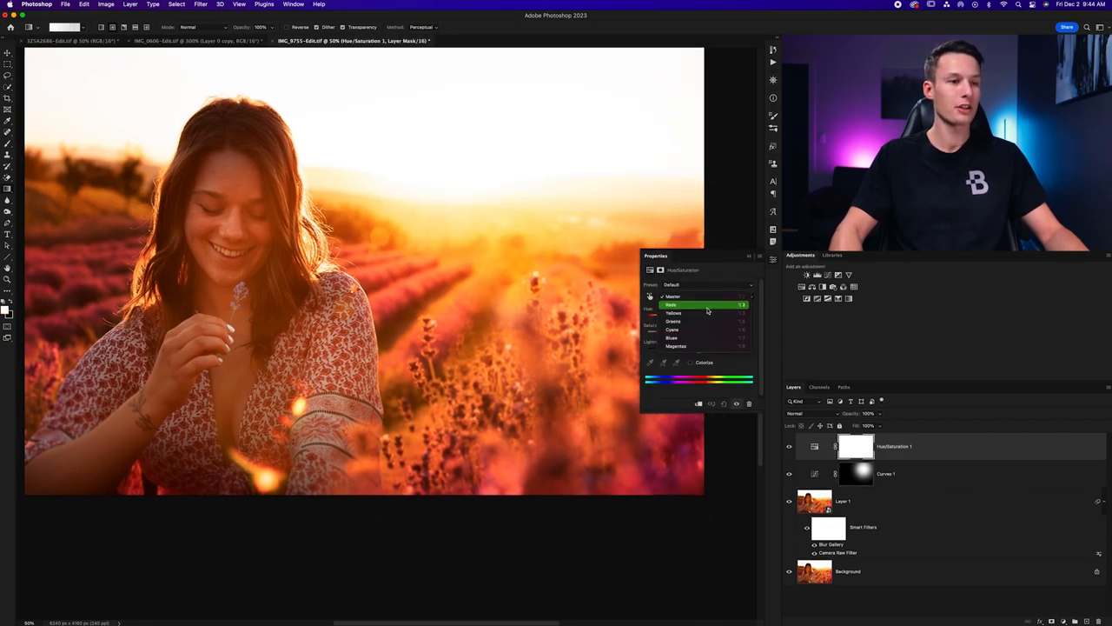
# Target the Yellows range in Hue/Saturation and raise its Saturation
pyautogui.click(674, 313)
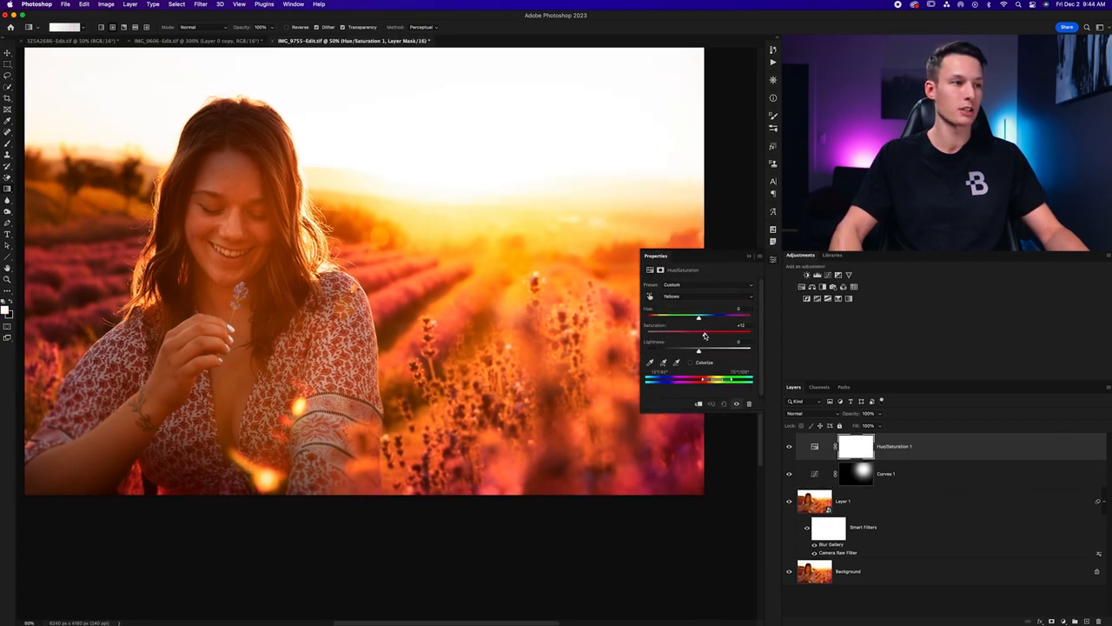
pyautogui.click(697, 296)
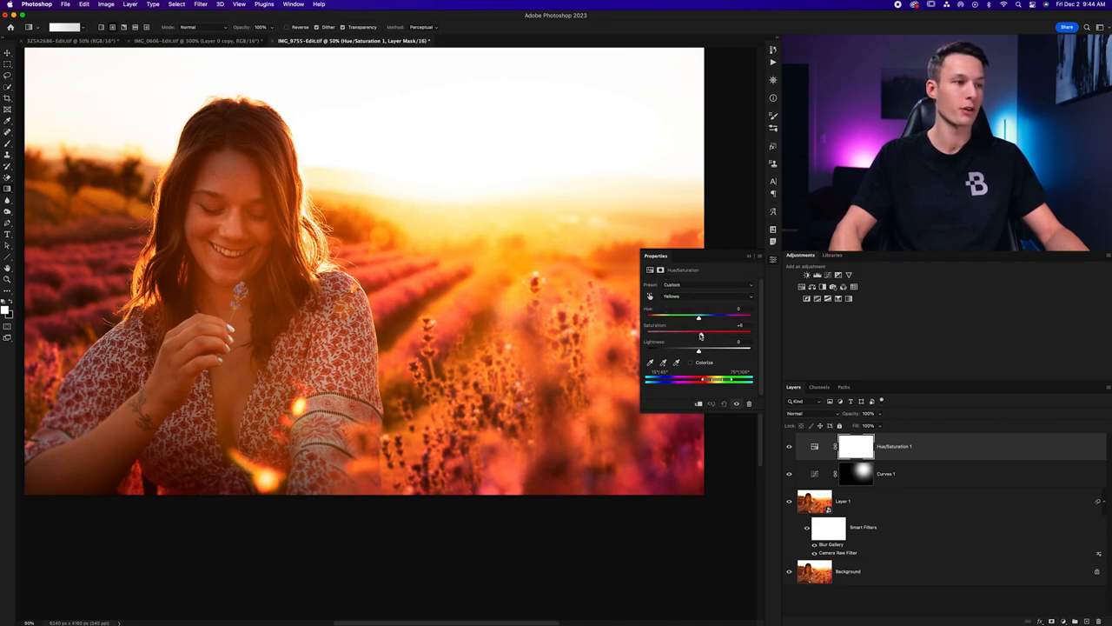
pyautogui.click(699, 296)
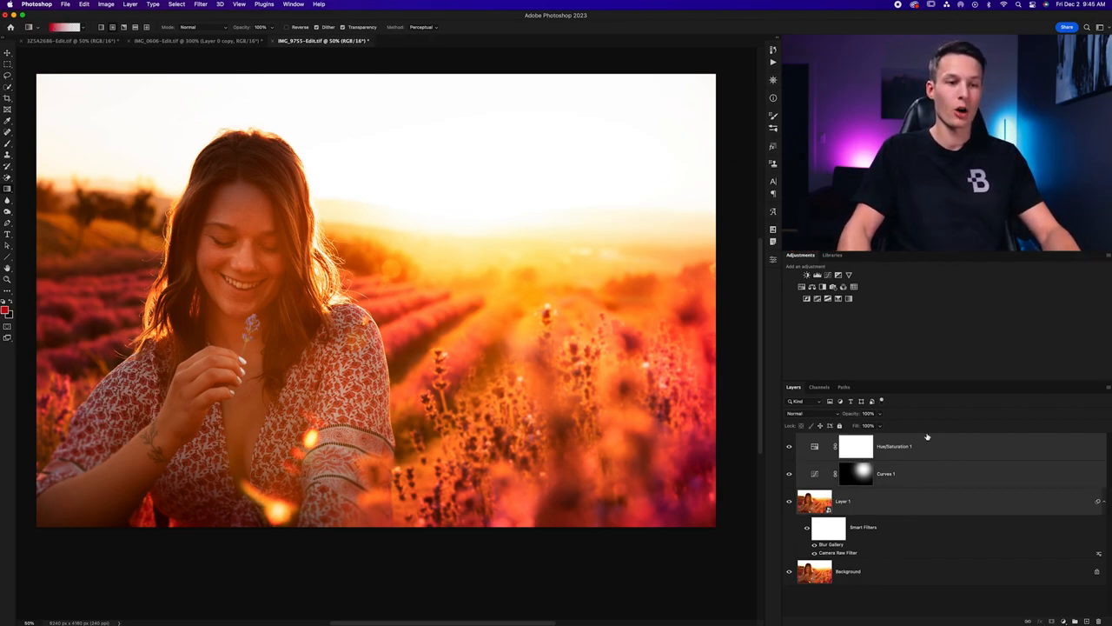
pyautogui.moveTo(916, 575)
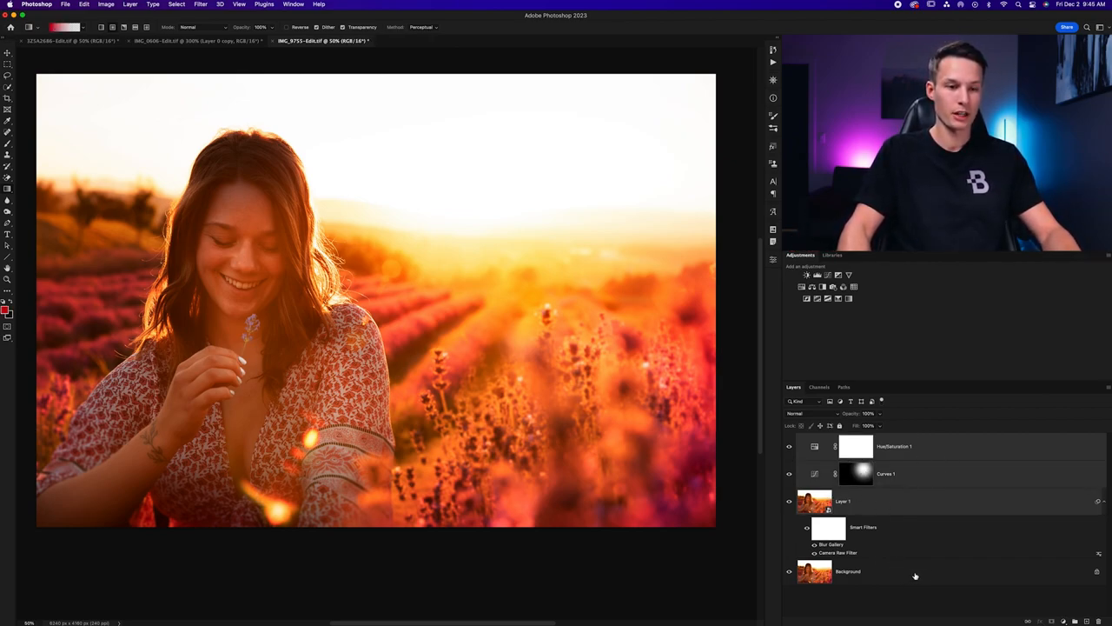
pyautogui.moveTo(908, 486)
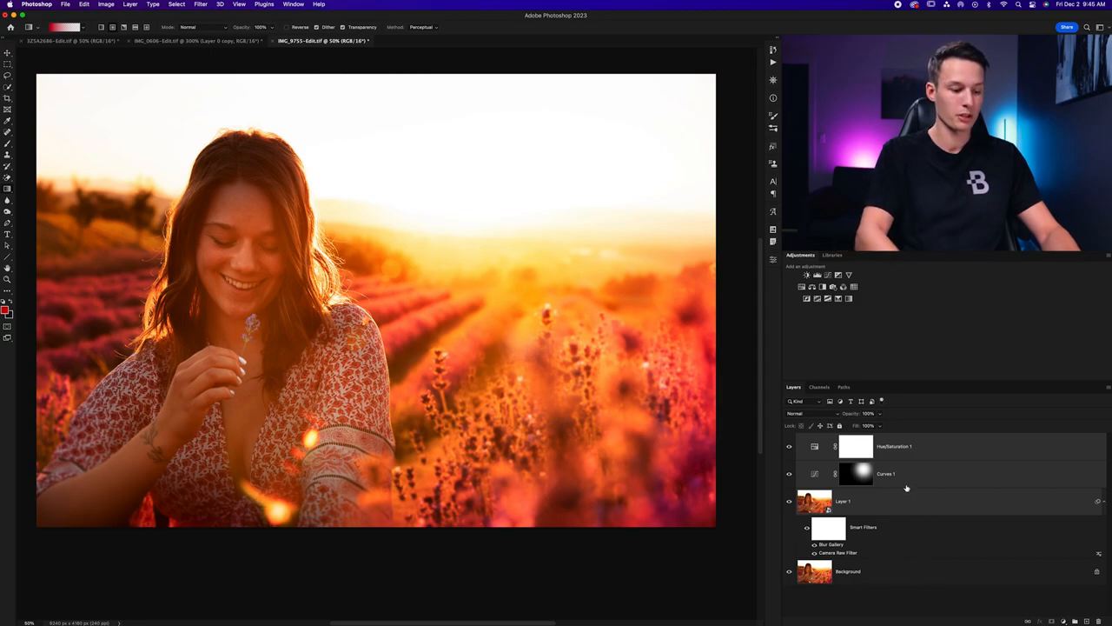
# Stamp visible layers into the Orton layer, Gaussian-blur it, and add a Curves layer above
pyautogui.press('cmd+e')
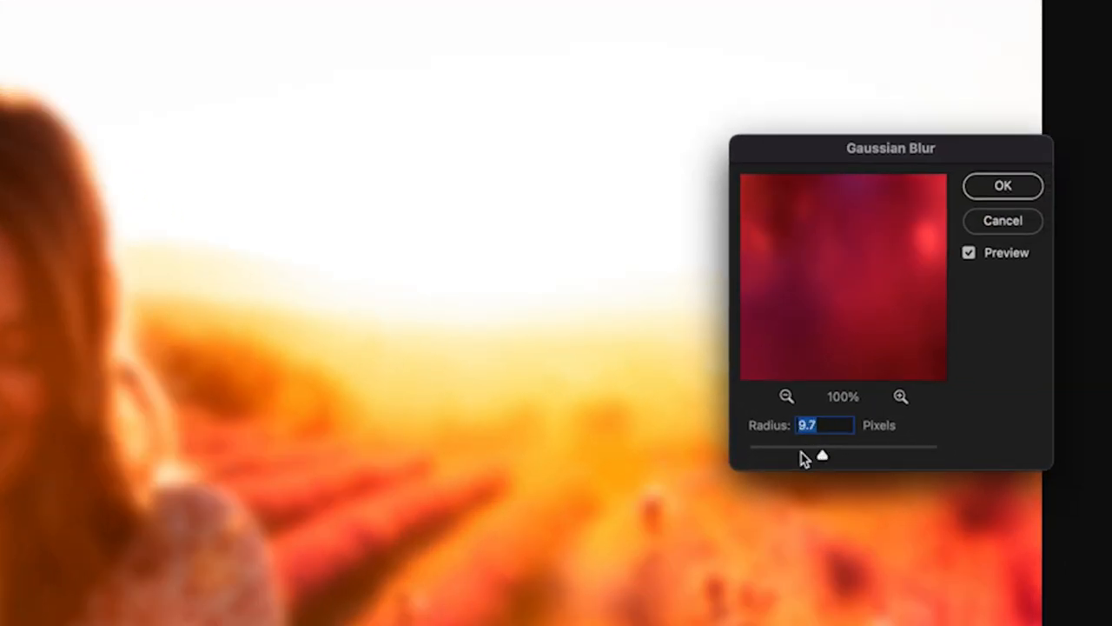
pyautogui.moveTo(822, 455); pyautogui.dragTo(833, 456)
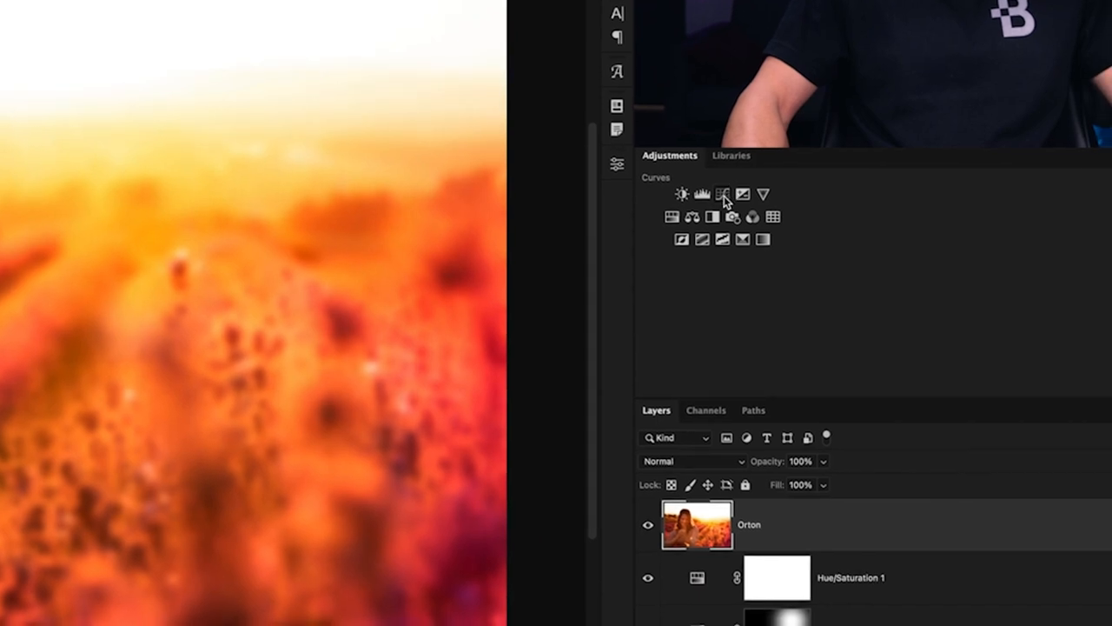
pyautogui.click(723, 194)
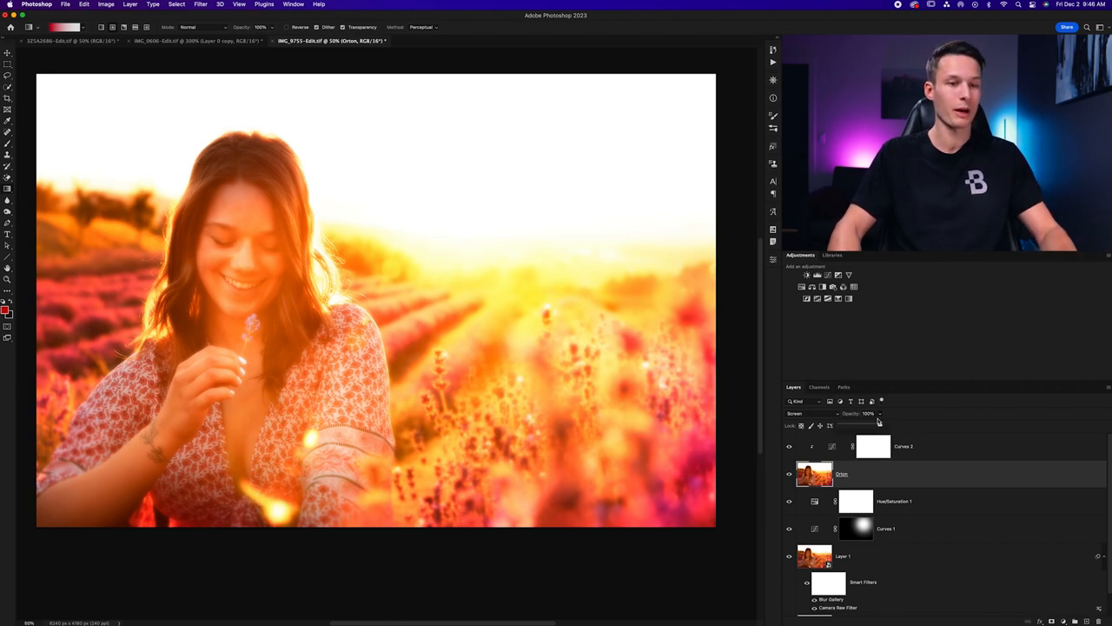
# Reduce the Orton glow strength and switch to the Brush tool for painting the mask
pyautogui.moveTo(878, 417); pyautogui.dragTo(862, 424)
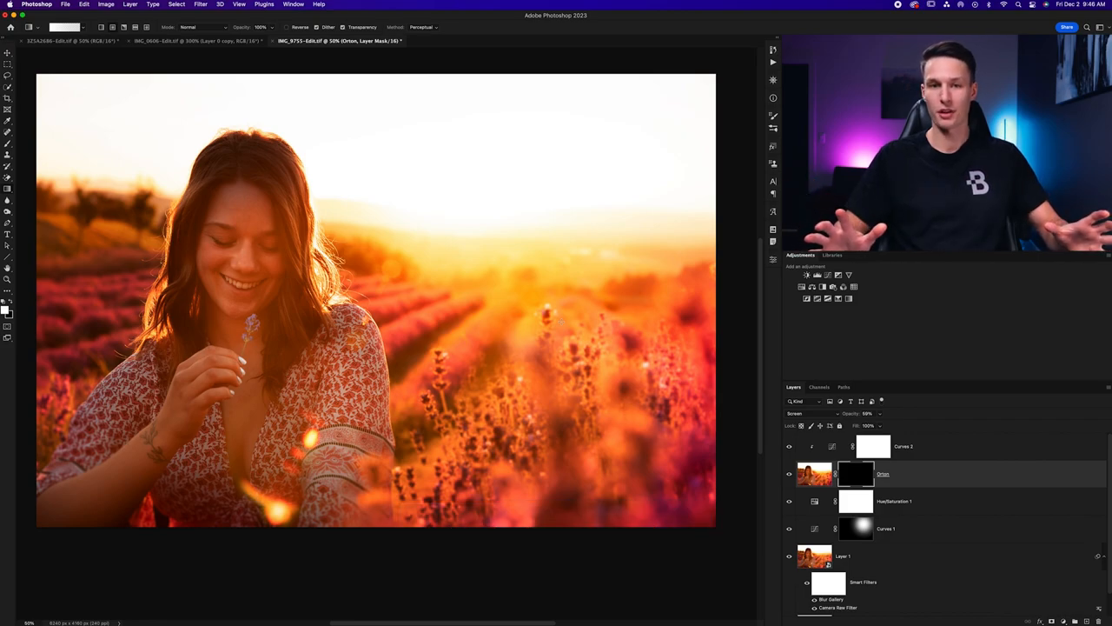
pyautogui.press('b')
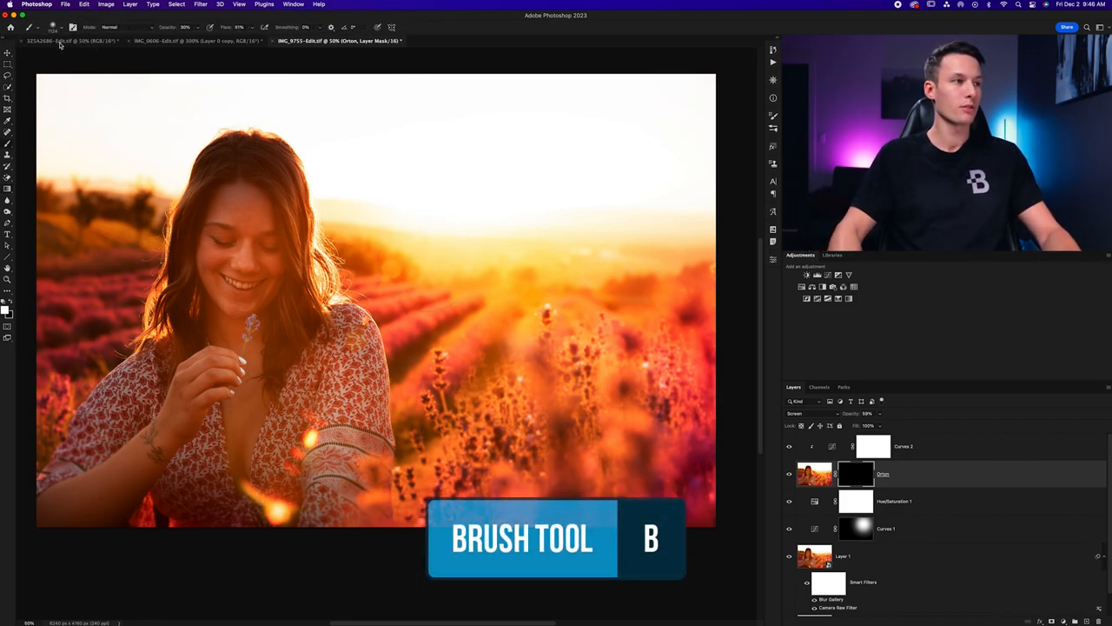